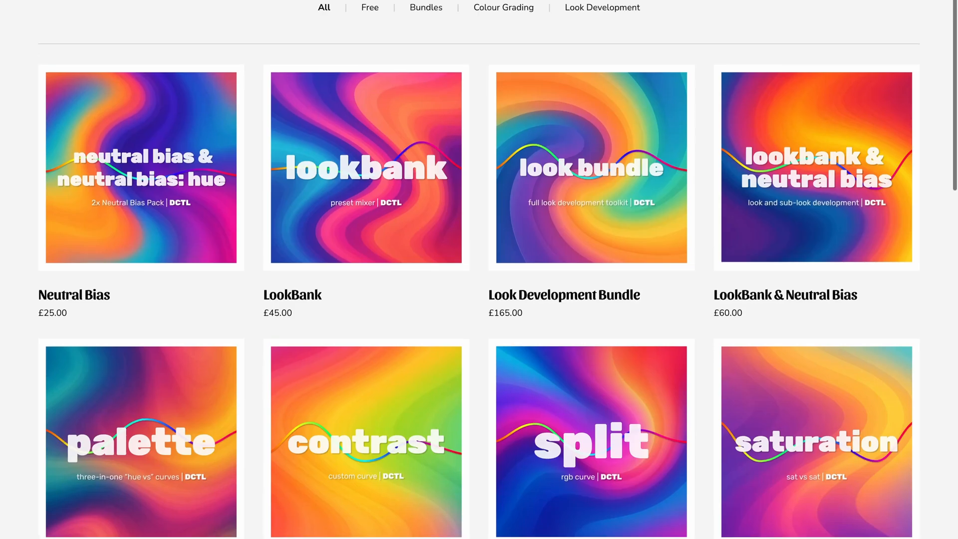
Scroll through the woodland clips before bringing up the Media Storage preferences
scroll("up", 3)
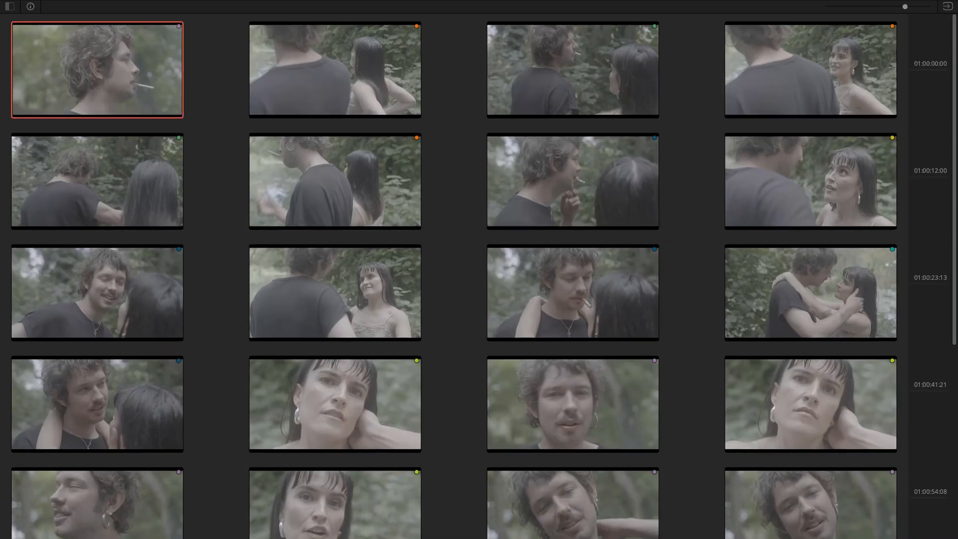
scroll("down", 3)
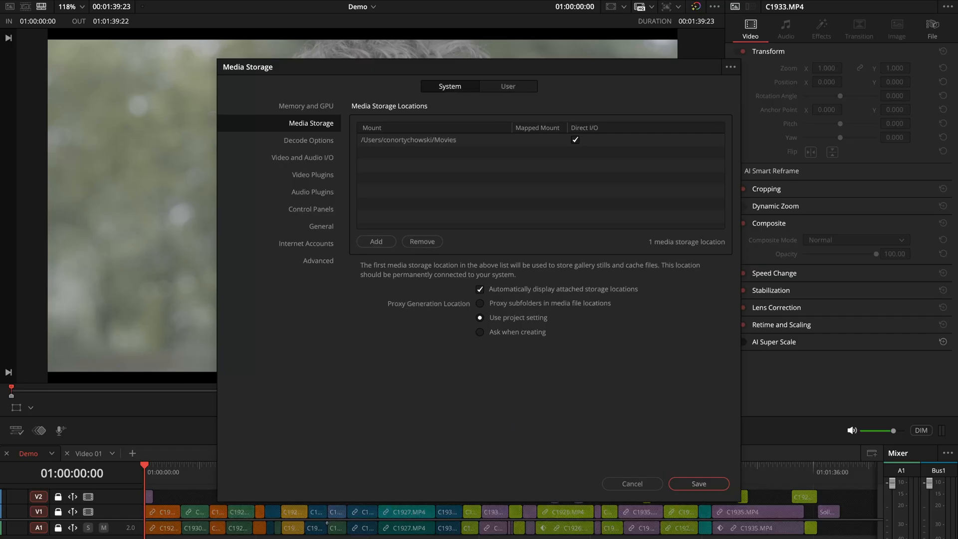
Close Preferences and locate the Color Space Transform effect on the Color page
left_click(320, 226)
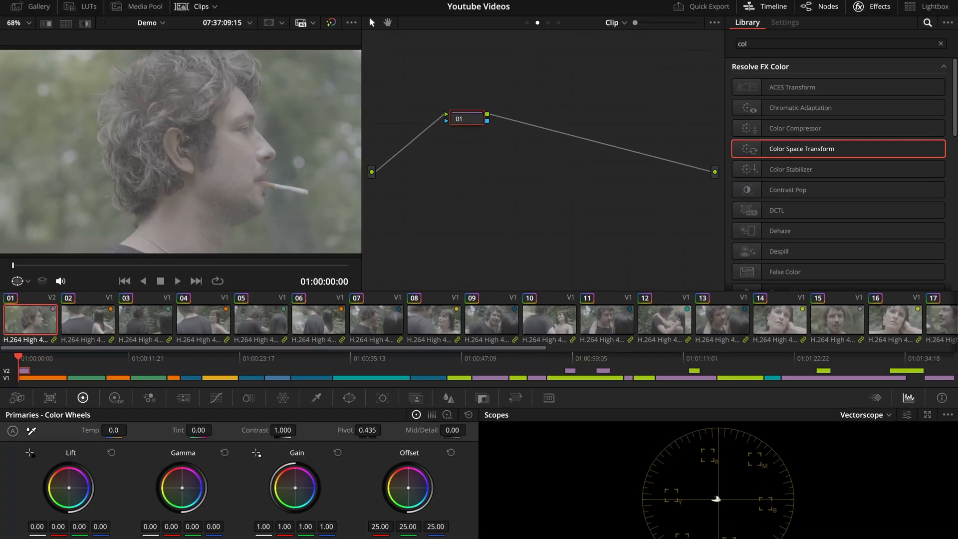
Set the pre-clip CST output to DaVinci Wide Gamut/DaVinci Intermediate from Sony S-Gamut3/S-Log3
left_click(784, 23)
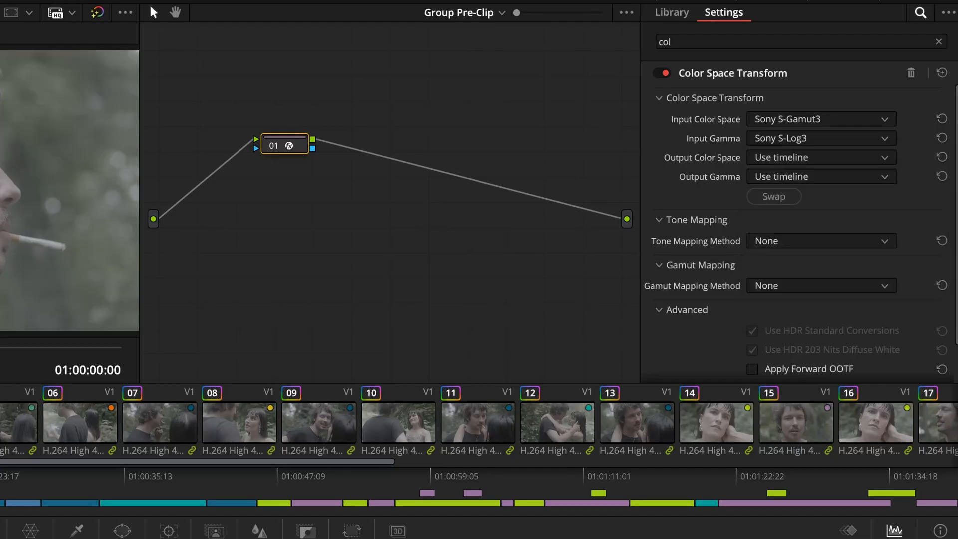
left_click(821, 157)
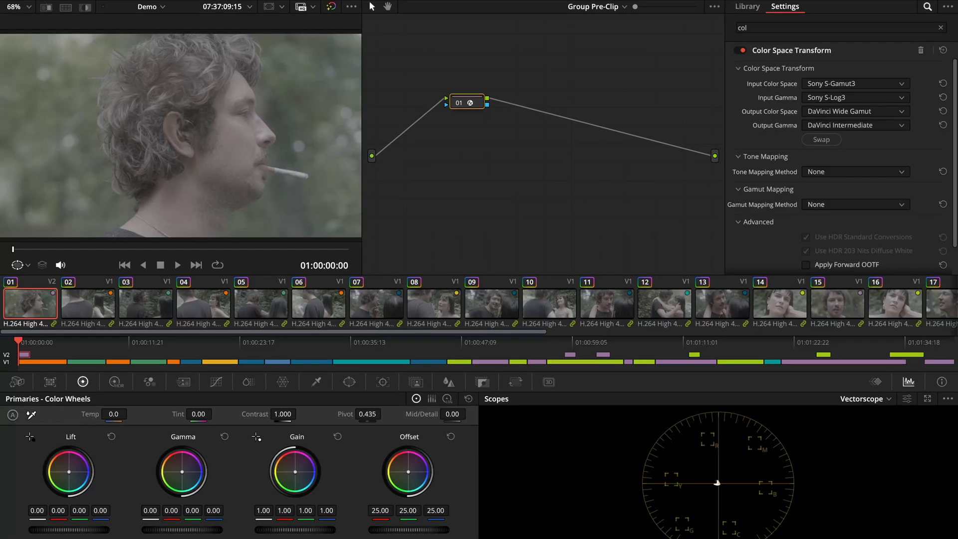
left_click(593, 7)
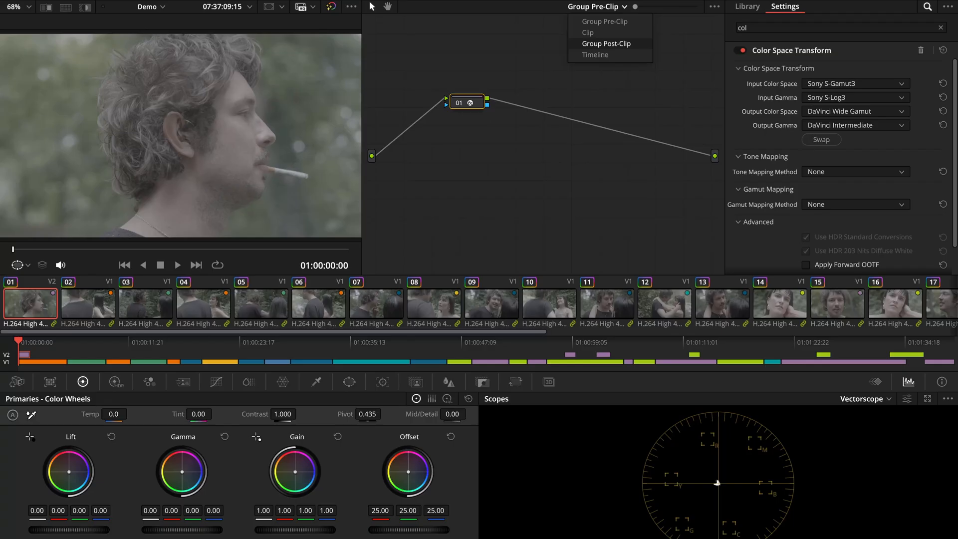
In Group Post-Clip, set the CST from DaVinci Wide Gamut/Intermediate to Rec.709 Gamma 2.4
left_click(606, 43)
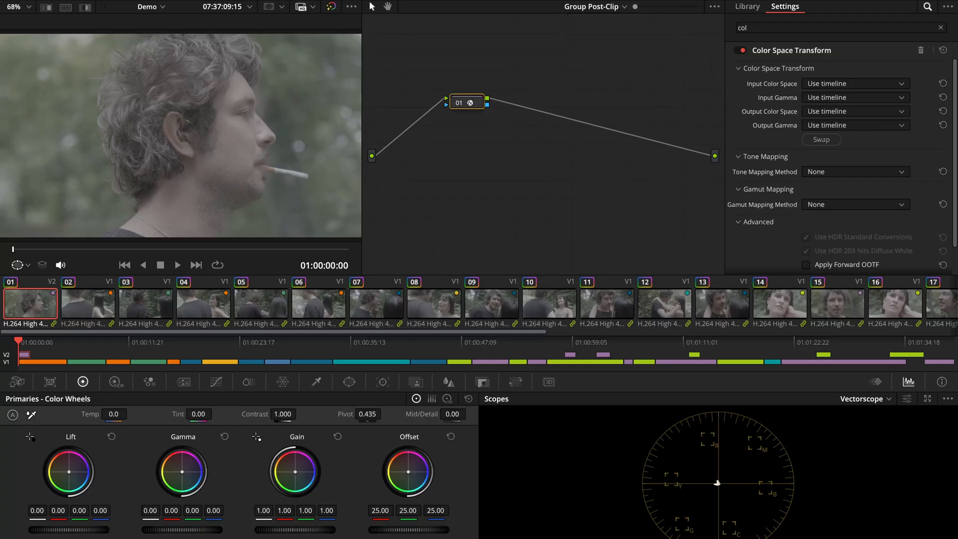
left_click(855, 83)
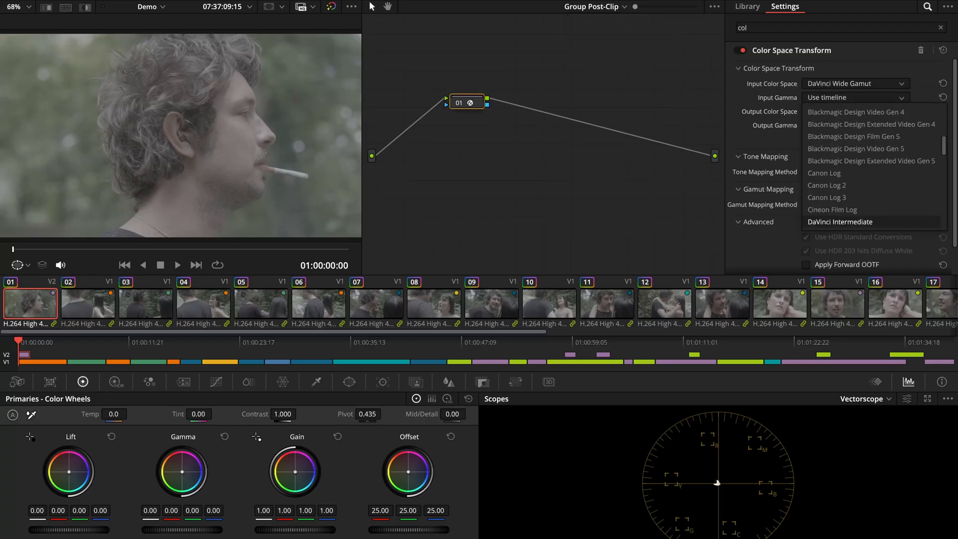
left_click(841, 221)
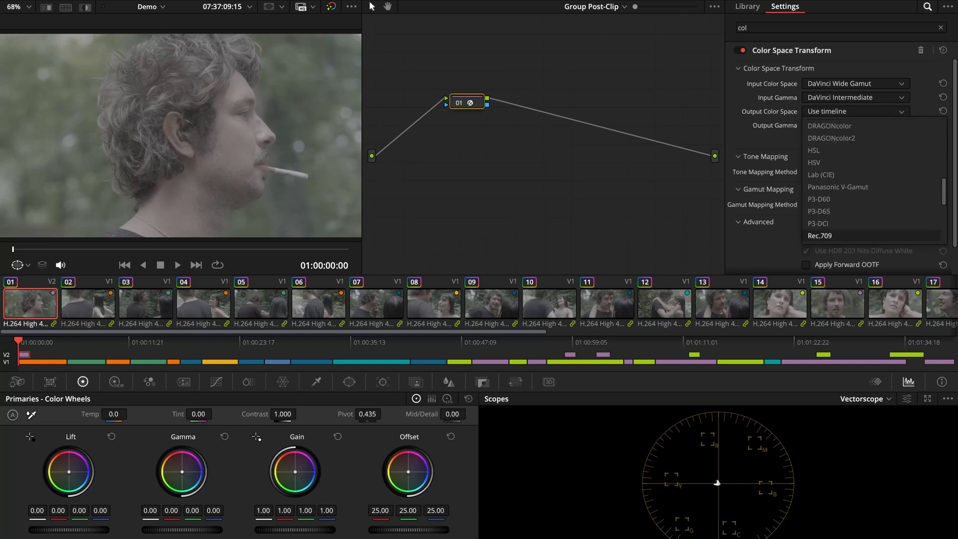
left_click(819, 235)
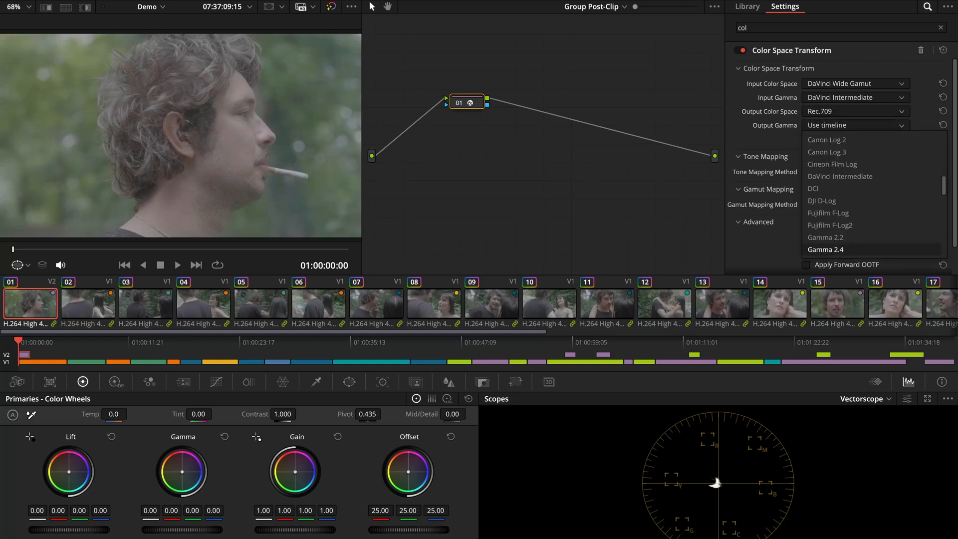
left_click(825, 249)
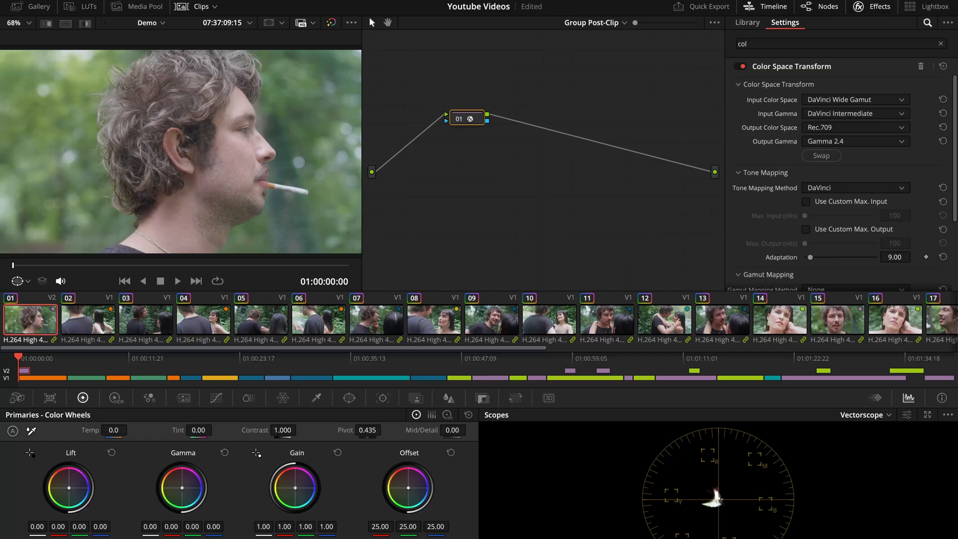
Add a DCTL effect to the post-clip node and choose the JP_2499_DRT display transform
left_click(746, 22)
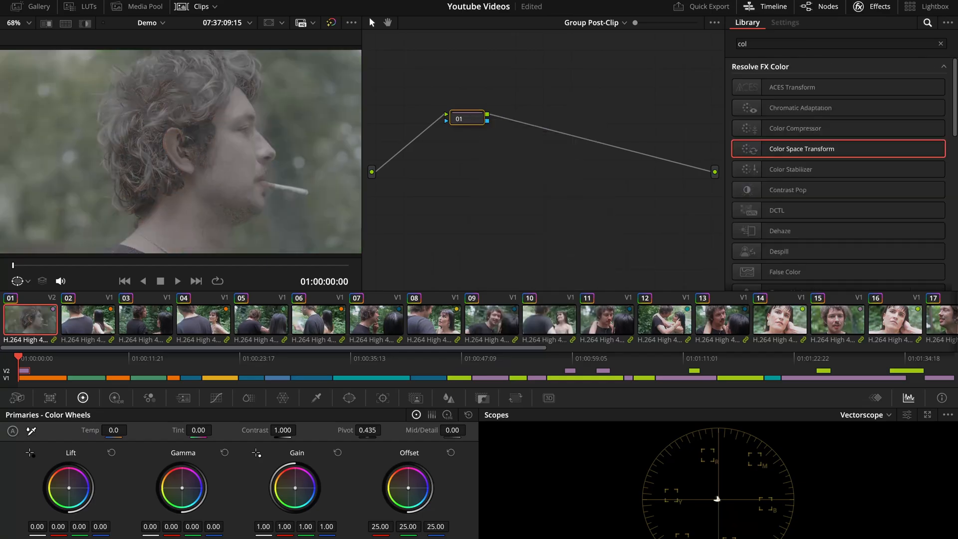
type("dc")
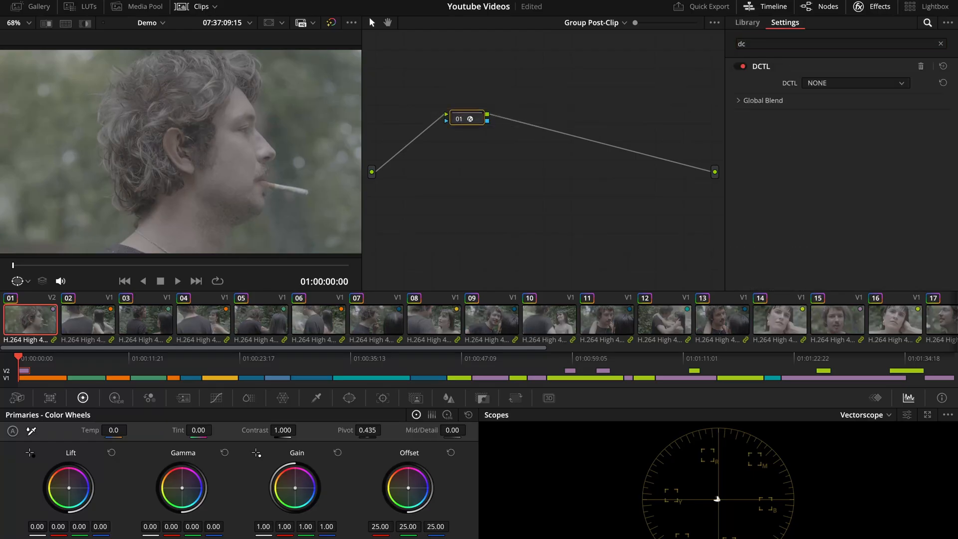
left_click(856, 83)
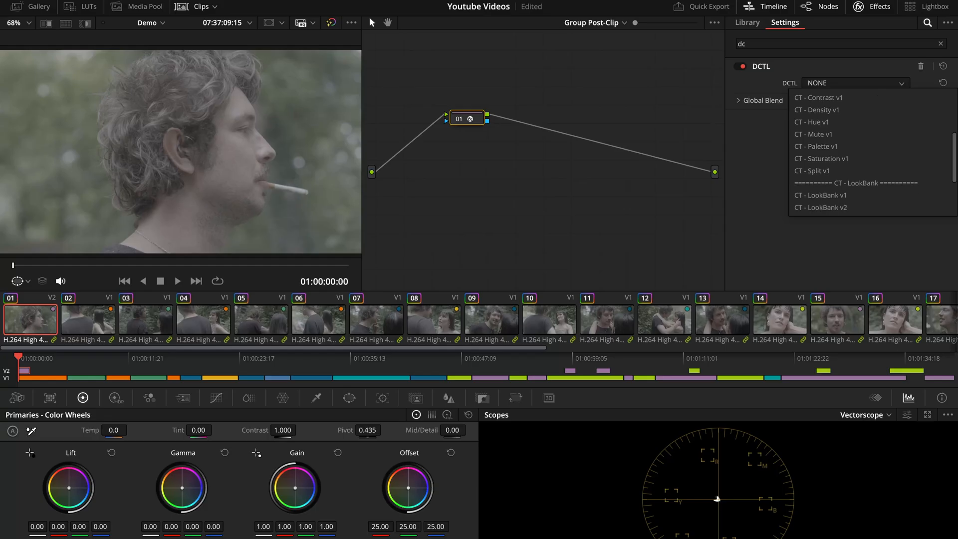
scroll("down", 3)
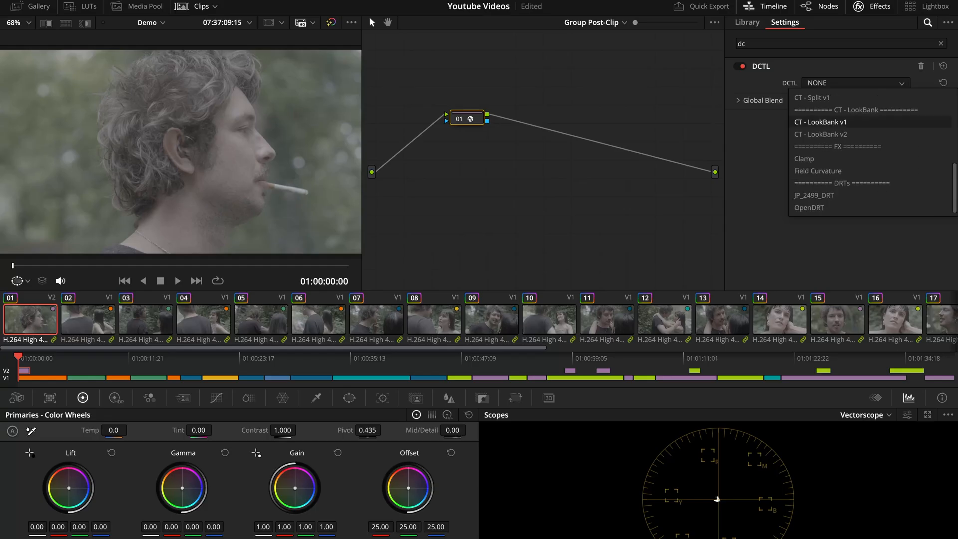
left_click(815, 195)
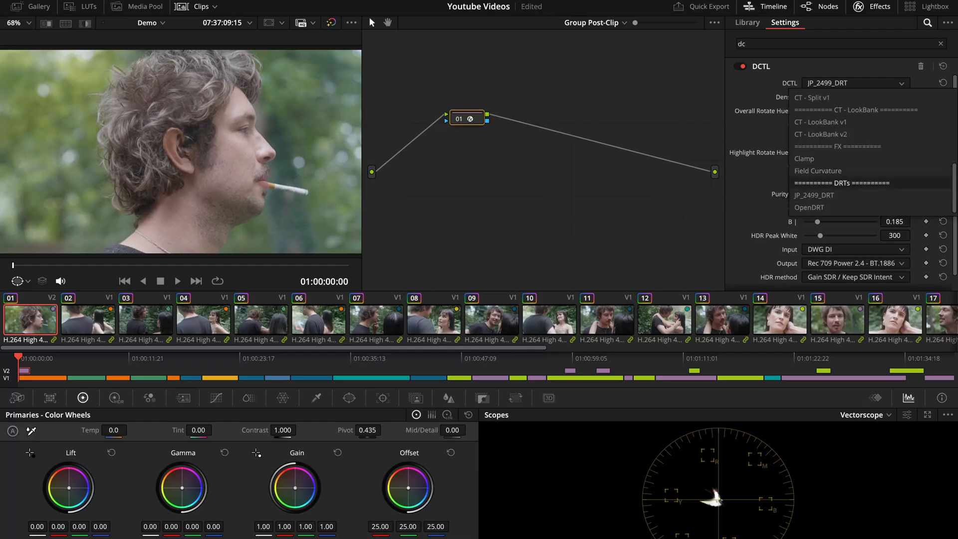
left_click(810, 208)
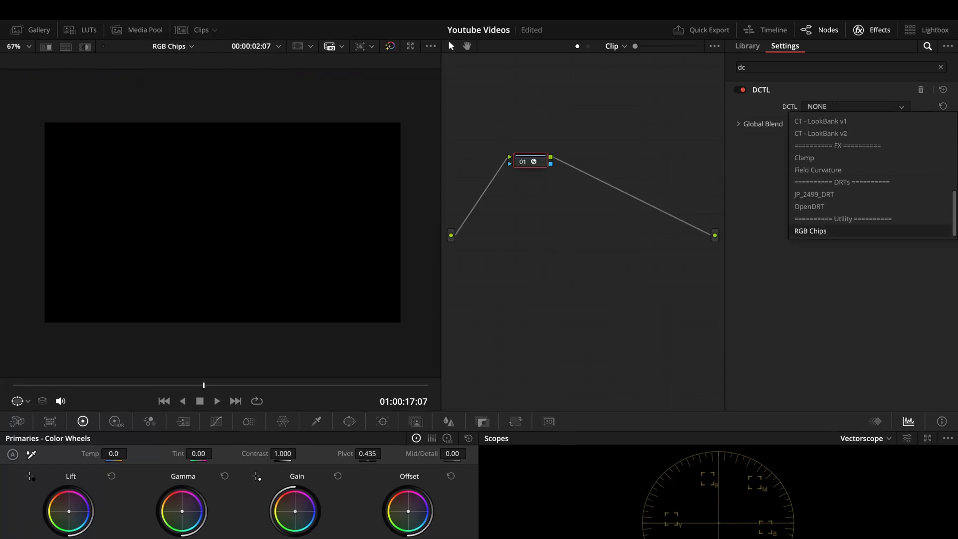
Preview the RGB Chips test pattern DCTL, then remove it so the post-clip DCTL uses OpenDRT
left_click(811, 231)
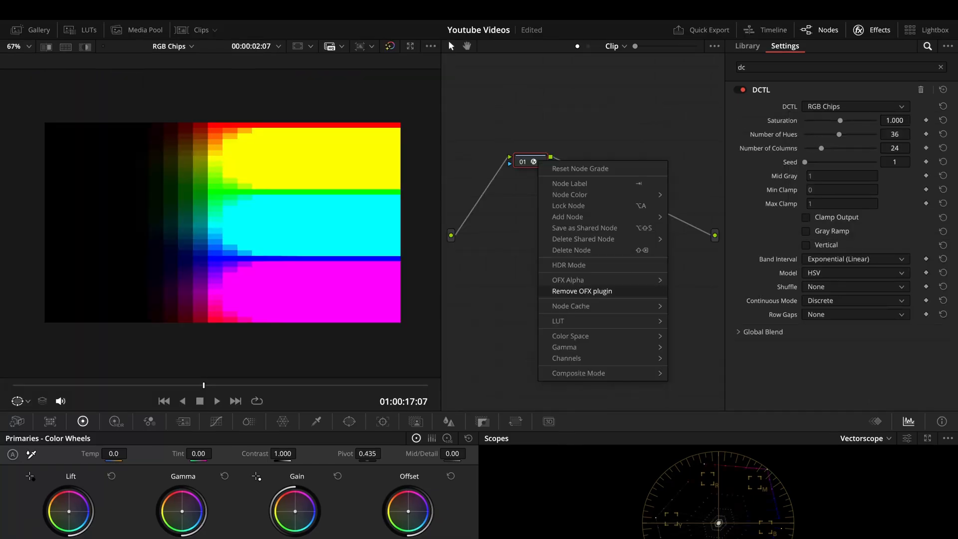
left_click(582, 291)
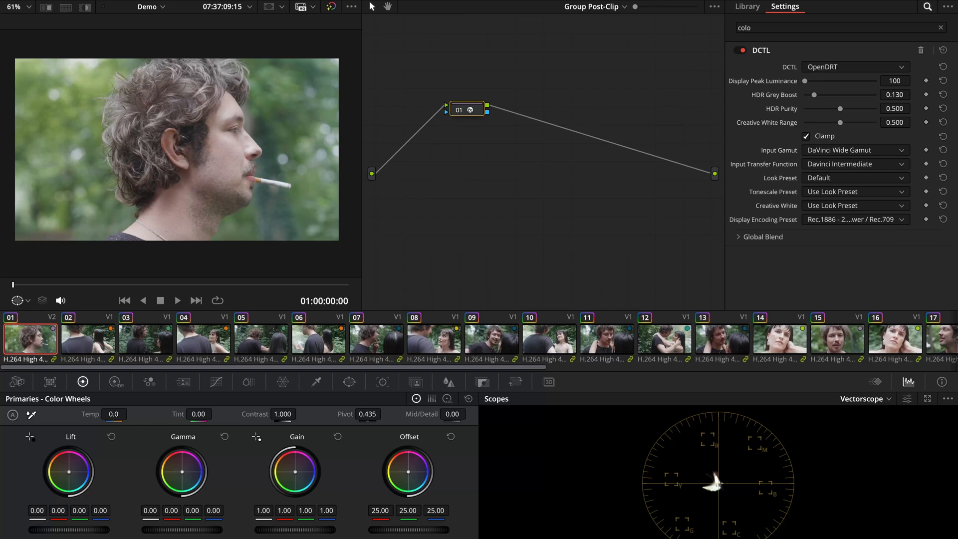
Assign the CT - Flare v1 DCTL to the grey ramp test clip 06
left_click(854, 178)
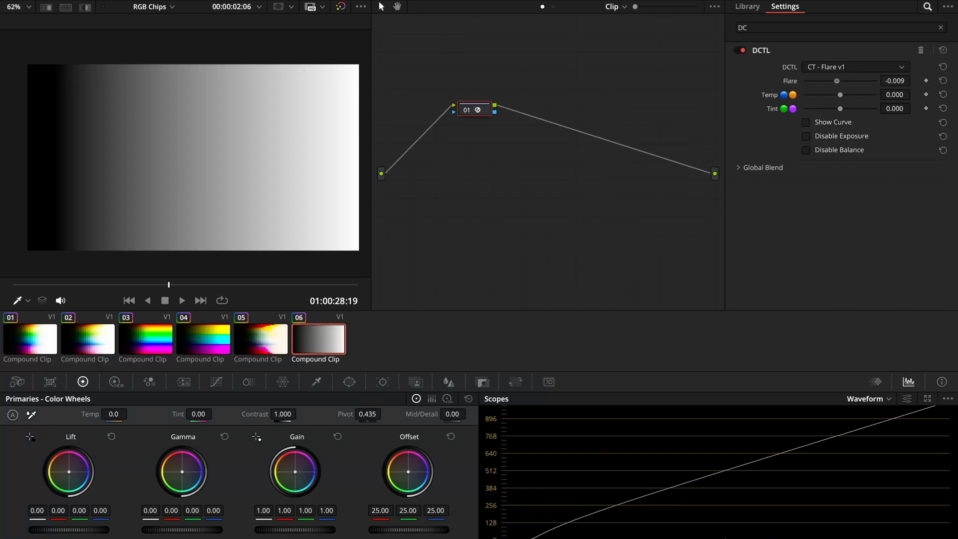
Adjust the Flare amount to about 0.03 so the grey ramp's shadows lift slightly
left_click_drag(837, 80, 858, 80)
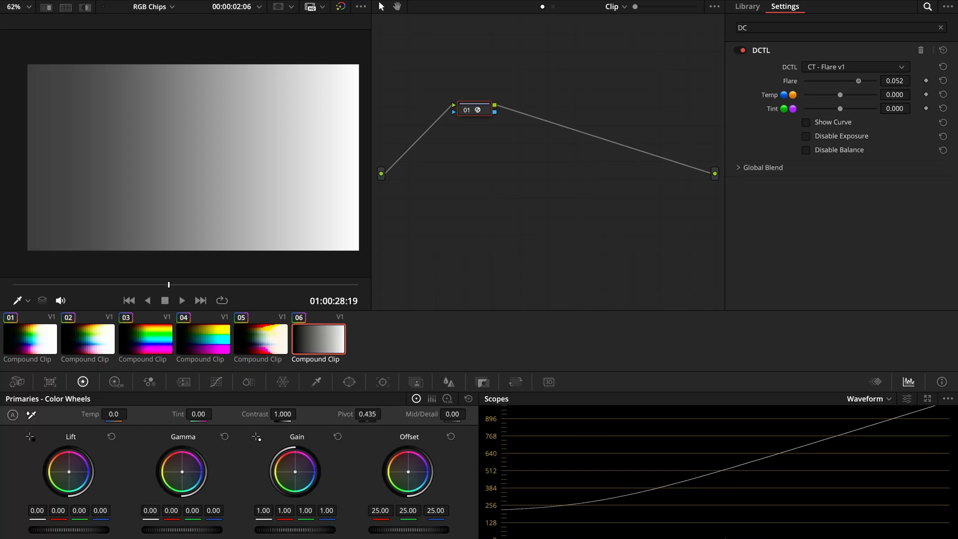
left_click_drag(857, 80, 851, 80)
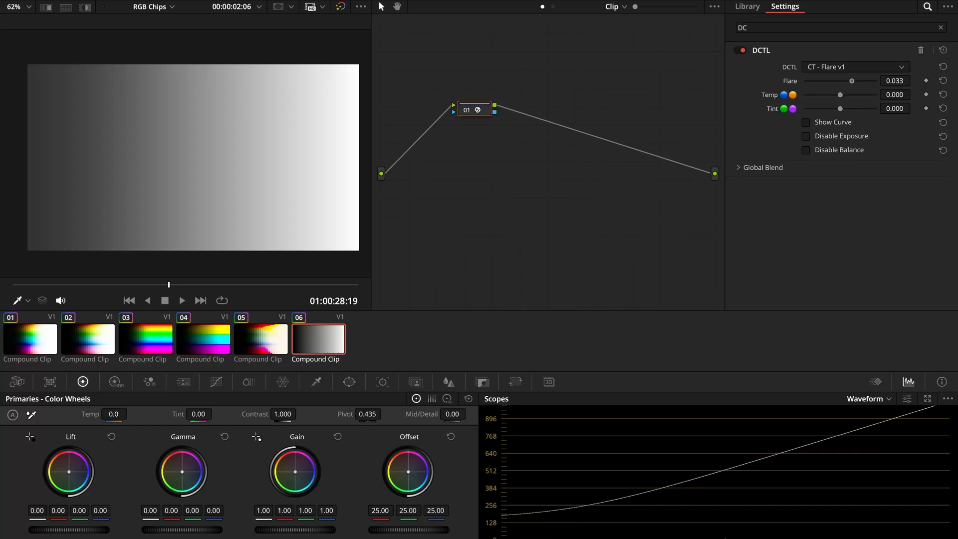
left_click_drag(851, 80, 840, 80)
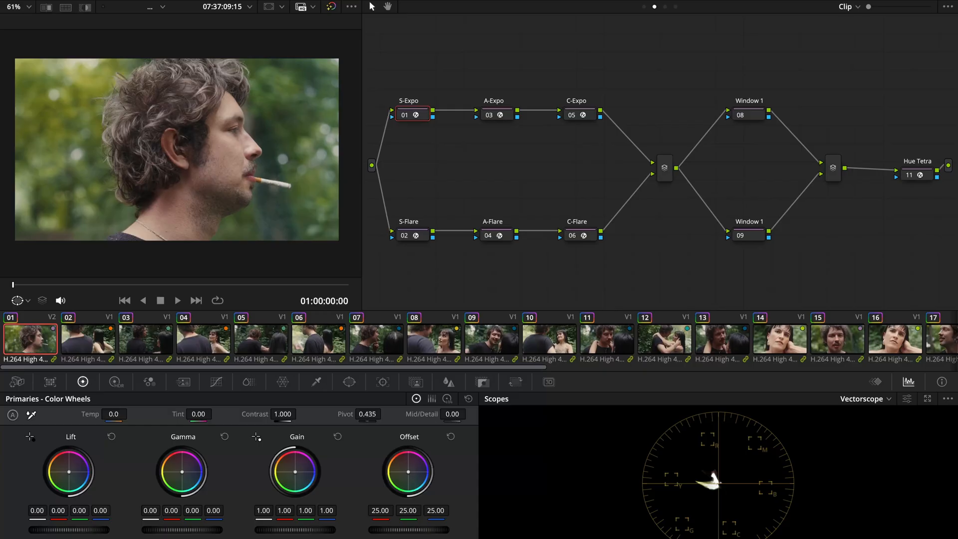
Save S-Expo and S-Flare as shared nodes and apply the grade to all clips, replacing existing grades
right_click(410, 115)
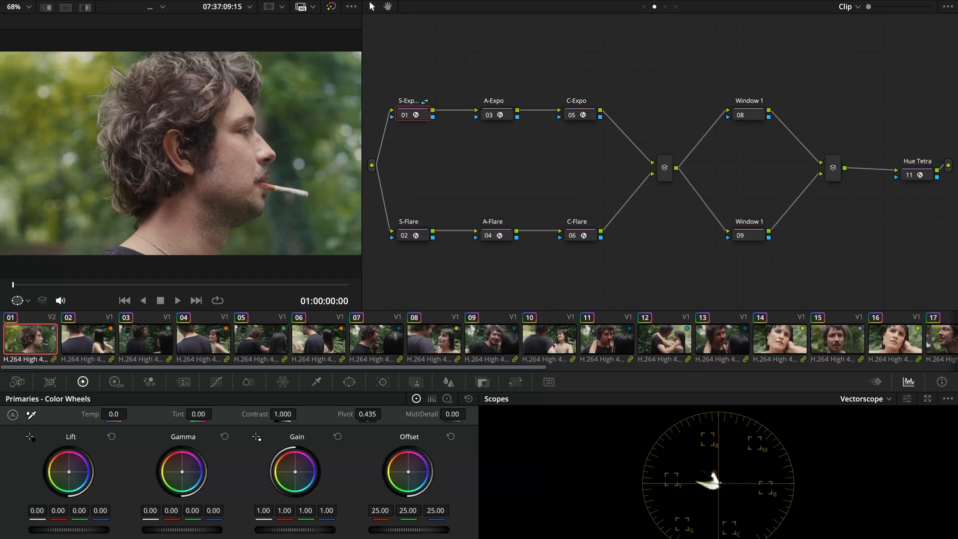
left_click(404, 235)
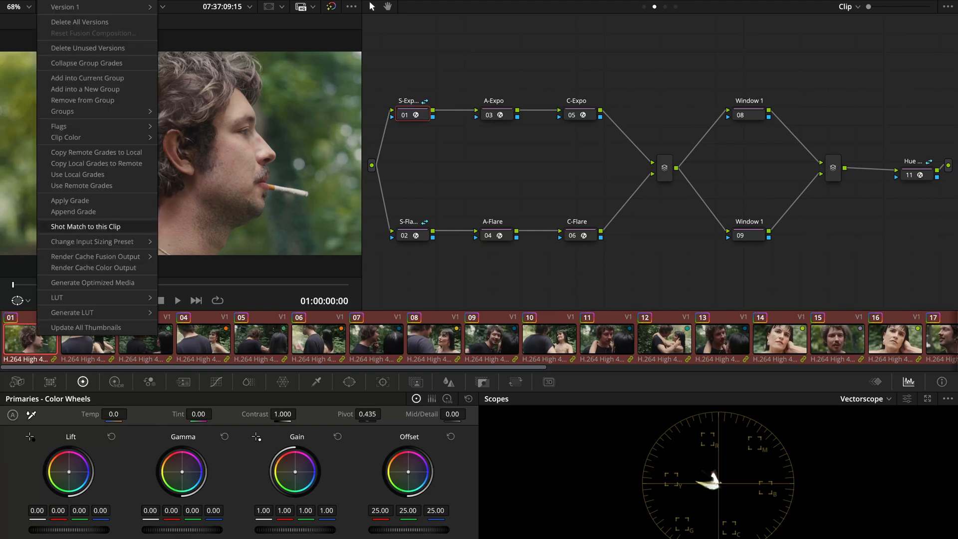
left_click(85, 227)
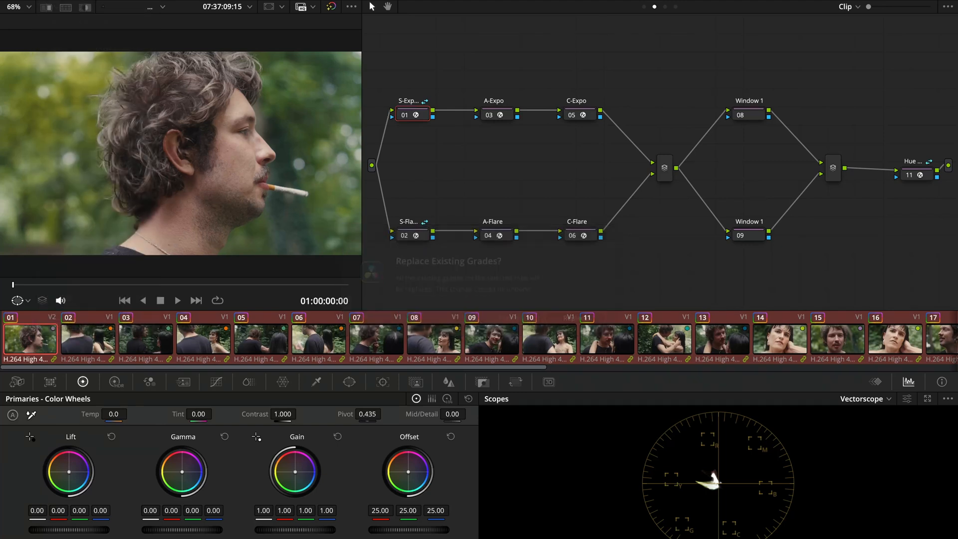
left_click(87, 338)
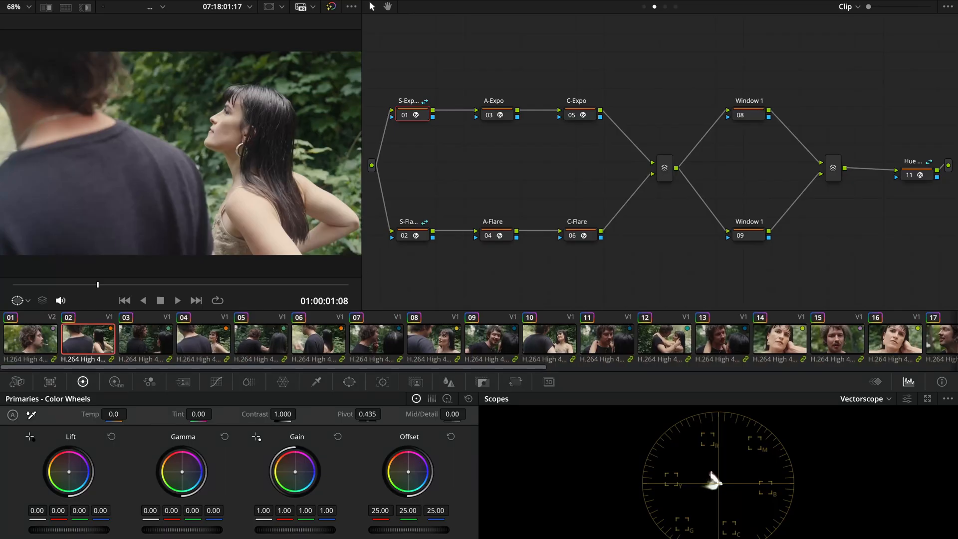